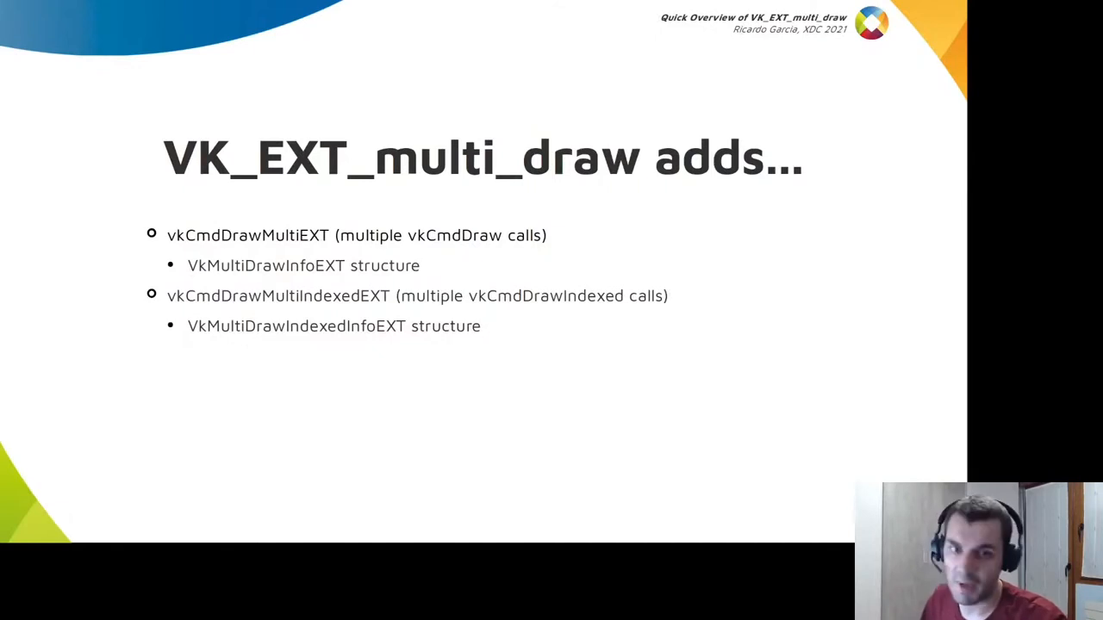
Step: Advance to the slide comparing vkCmdDraw with vkCmdDrawMultiEXT and its VkMultiDrawInfoEXT stride parameter
key("Right")
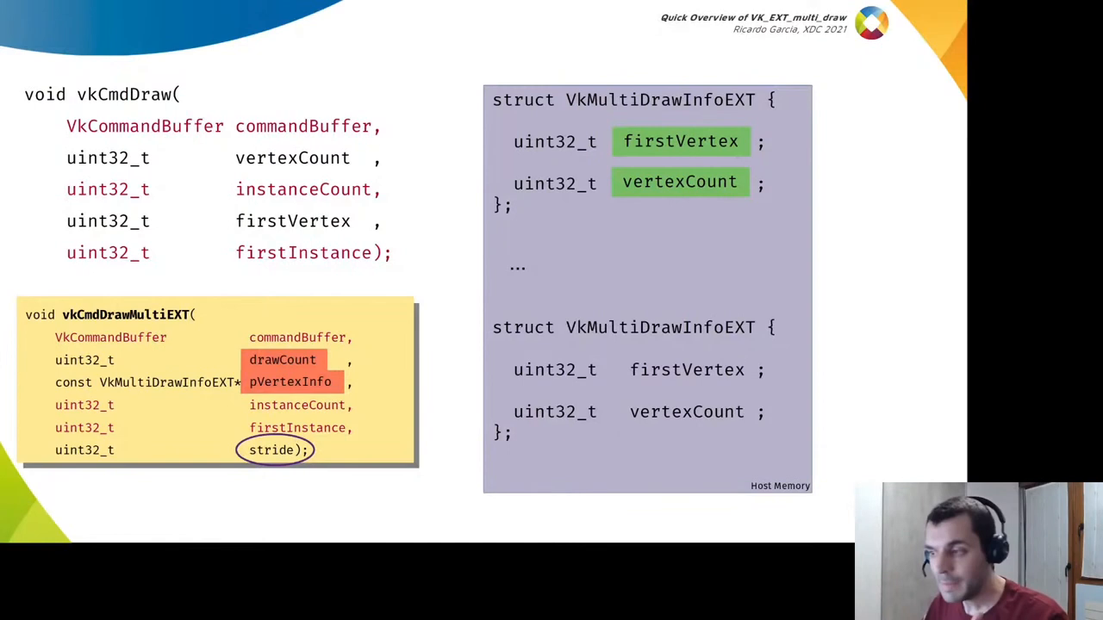
Step: Advance past the vkCmdDraw comparison to the acknowledgements slide crediting Blumenkrantz, Ekstrand and Daniell
key("Right")
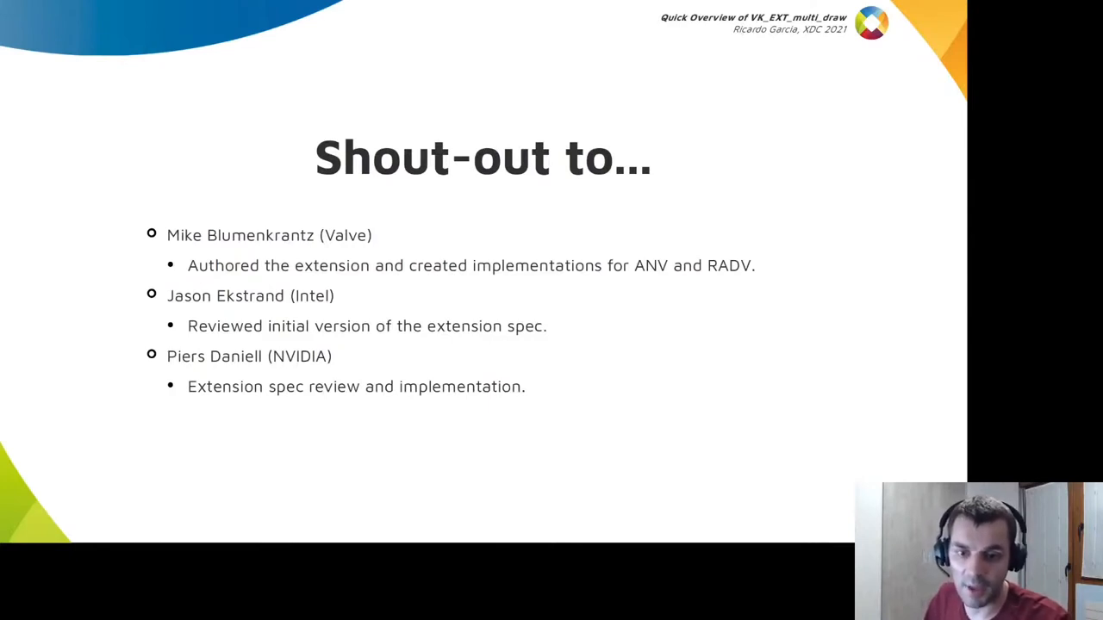
Step: Advance through the Thanks for watching slide to the closing Igalia logo
key("Right")
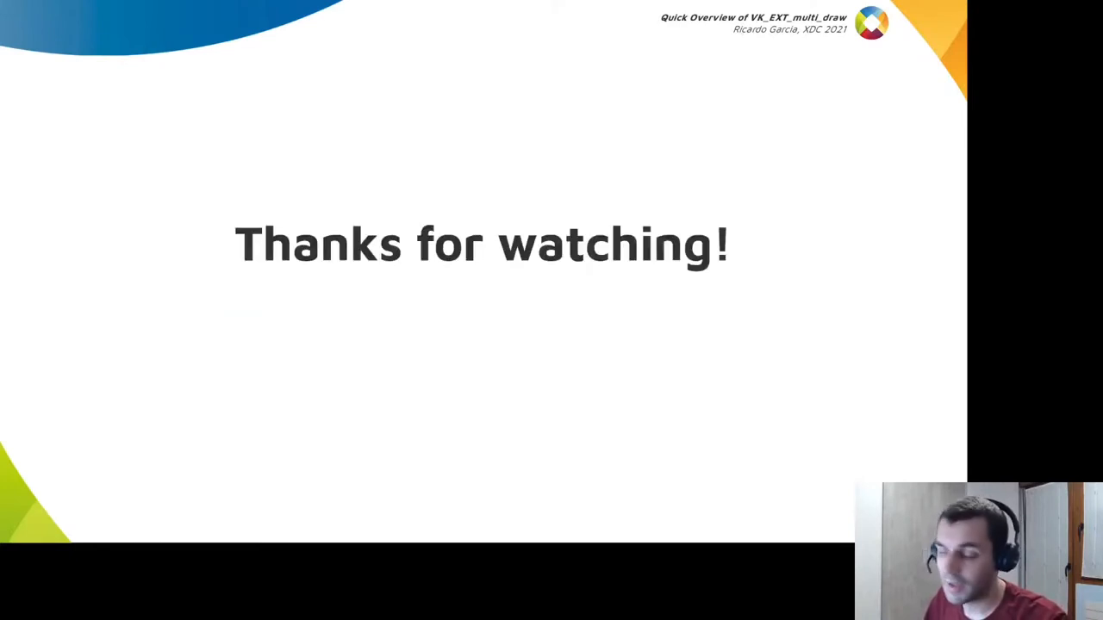
key("right")
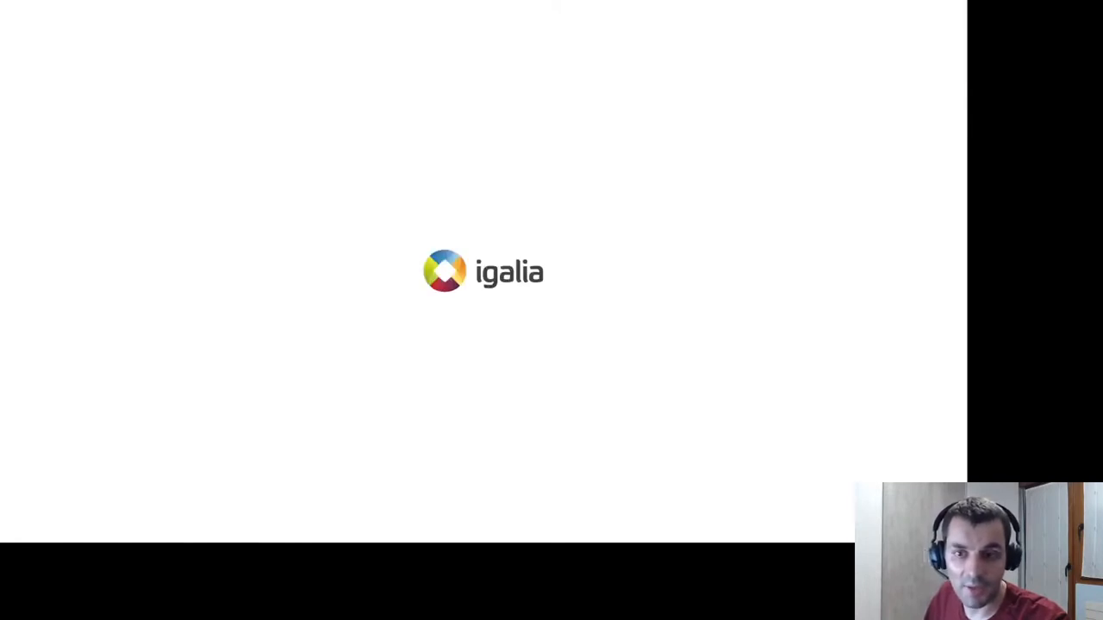